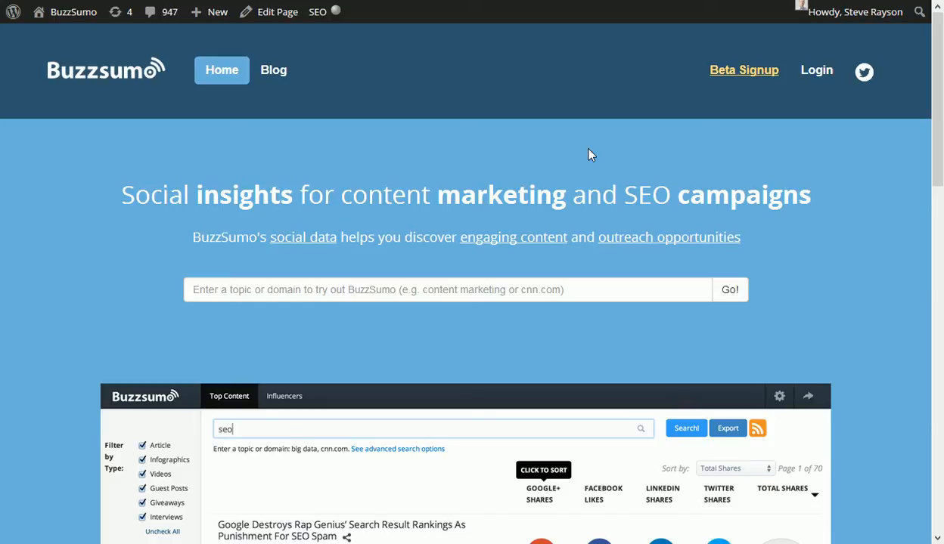
pyautogui.moveTo(638, 9)
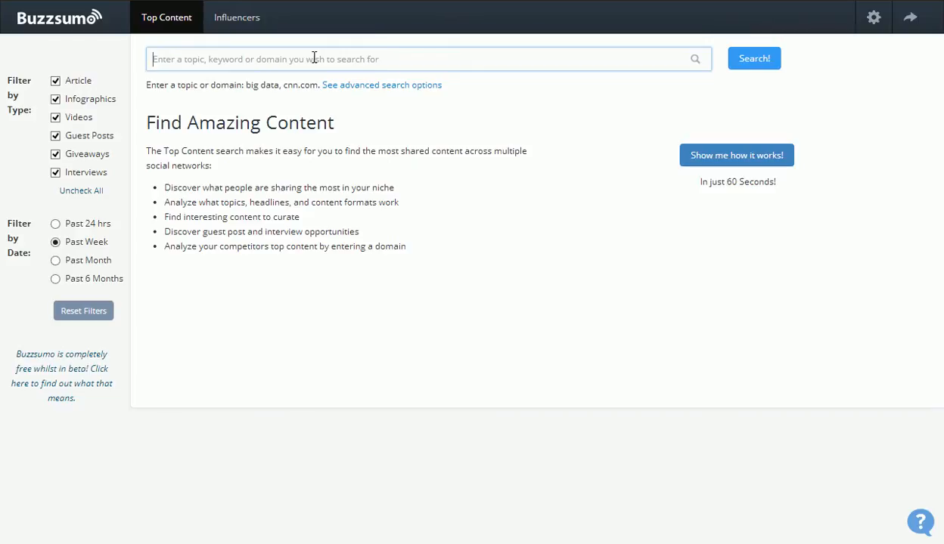
# Search Top Content for moz.com to find its most shared posts.
pyautogui.write('moz.com')
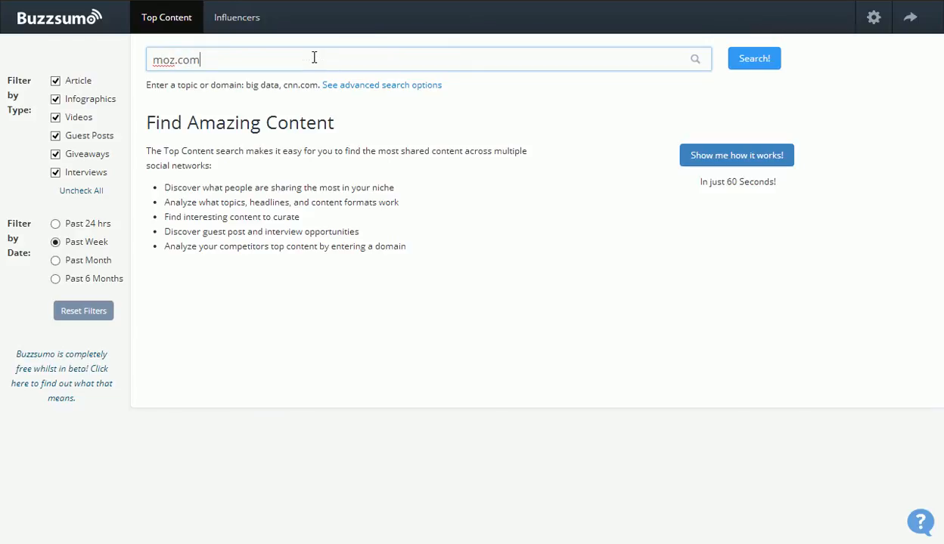
pyautogui.moveTo(732, 67)
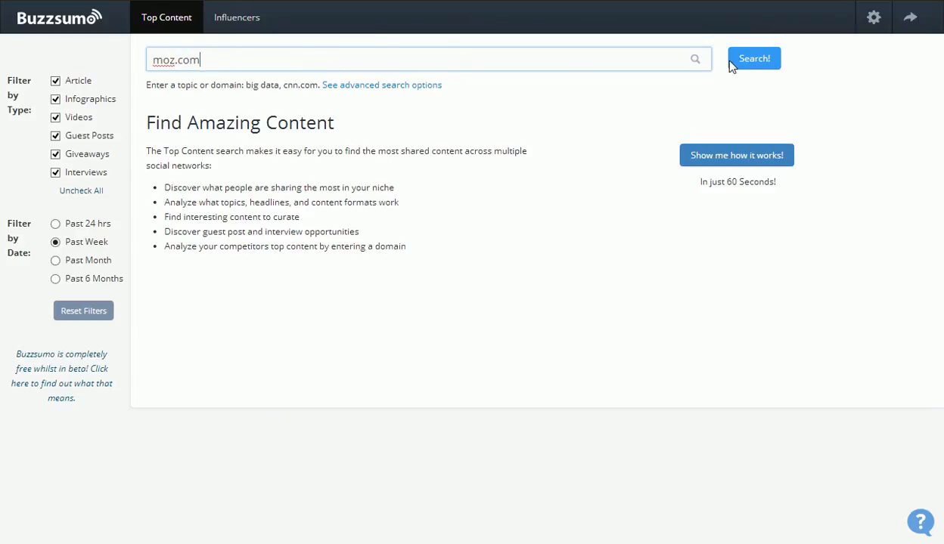
pyautogui.click(753, 57)
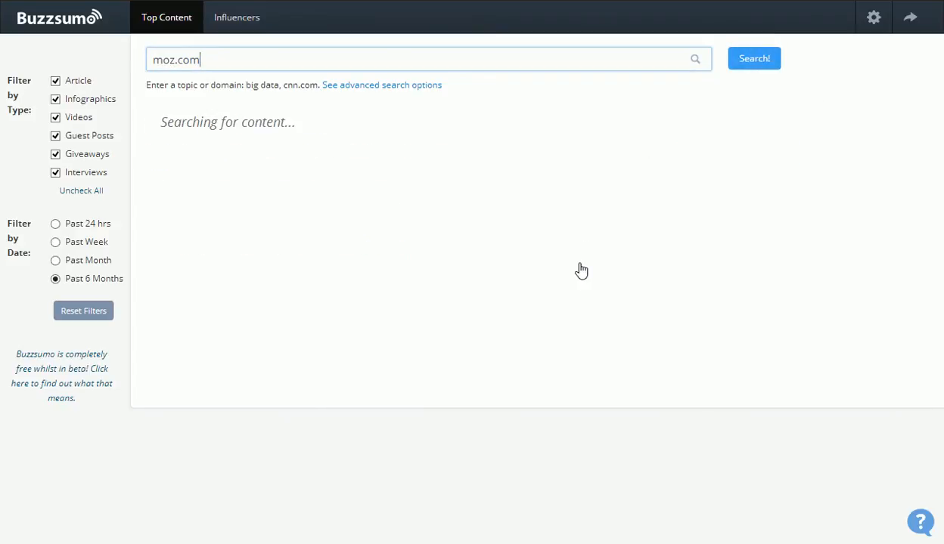
# Load the moz.com results ranked by total shares for the past six months.
pyautogui.click(754, 57)
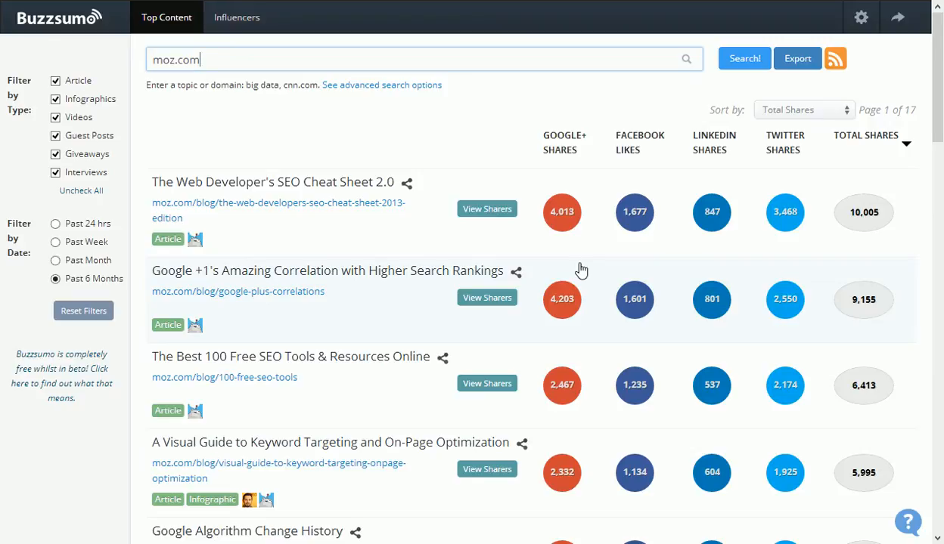
pyautogui.moveTo(94, 236)
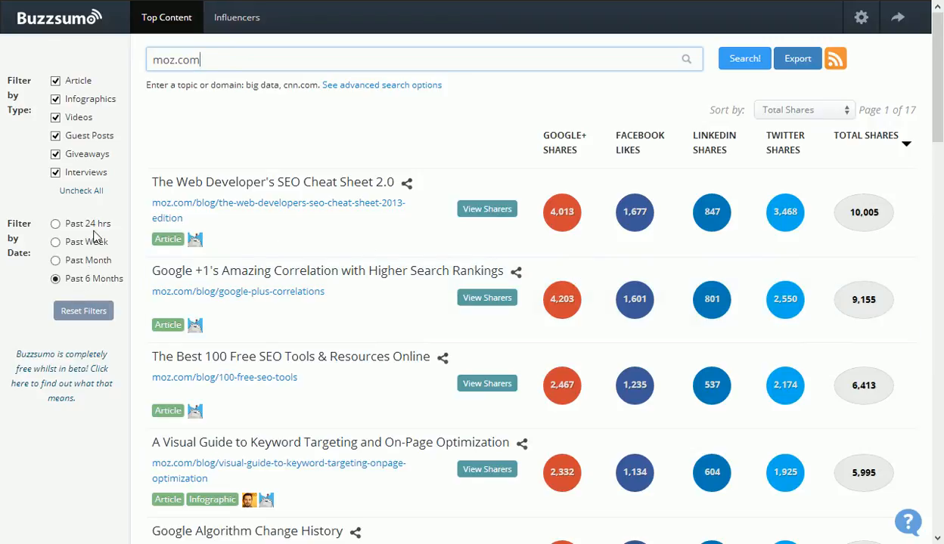
pyautogui.moveTo(94, 242)
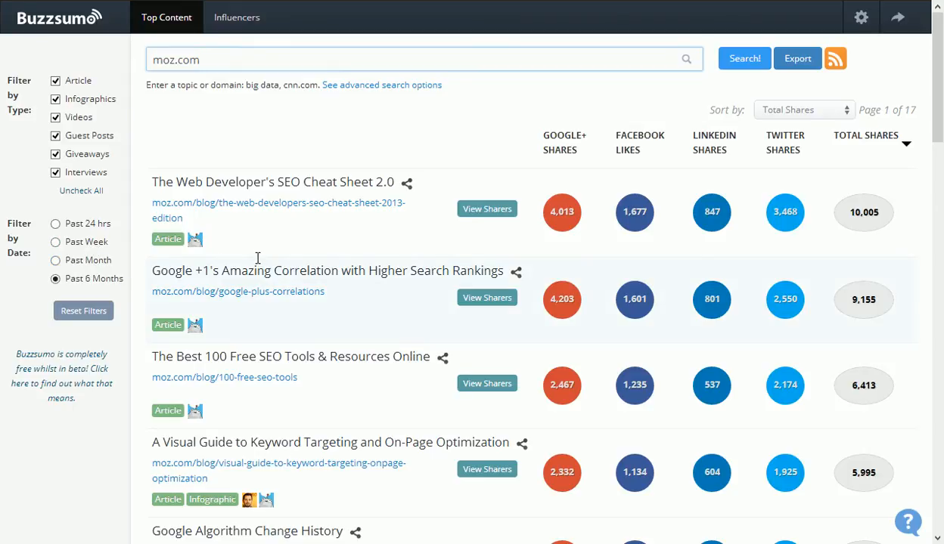
pyautogui.moveTo(363, 233)
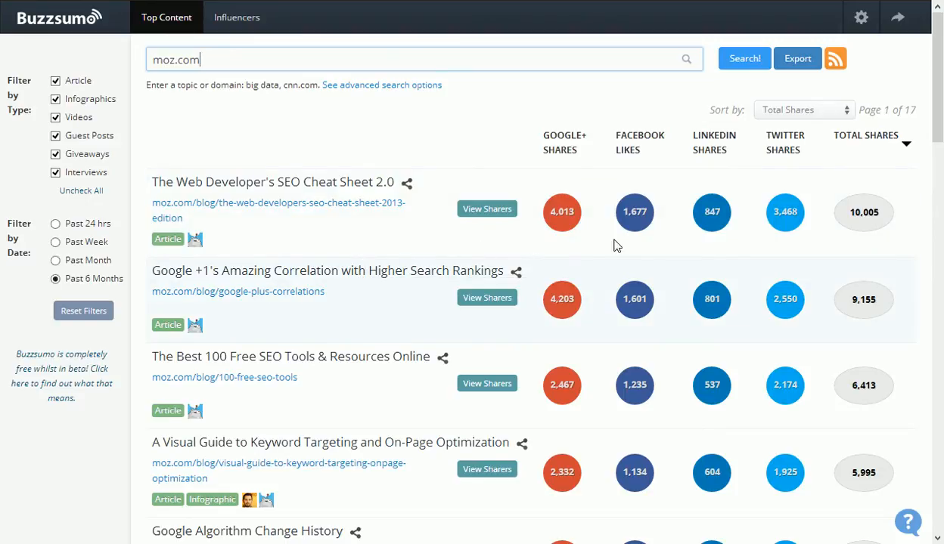
pyautogui.moveTo(894, 255)
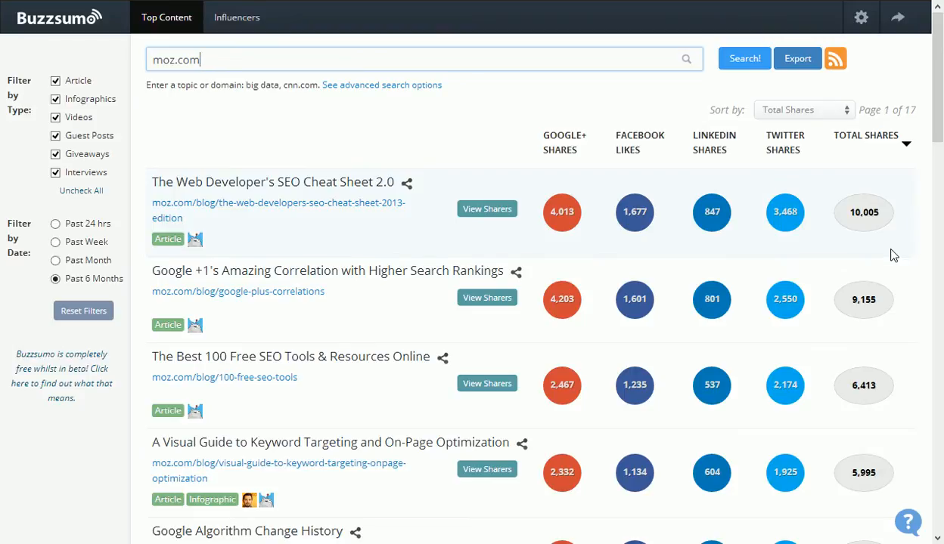
pyautogui.moveTo(847, 254)
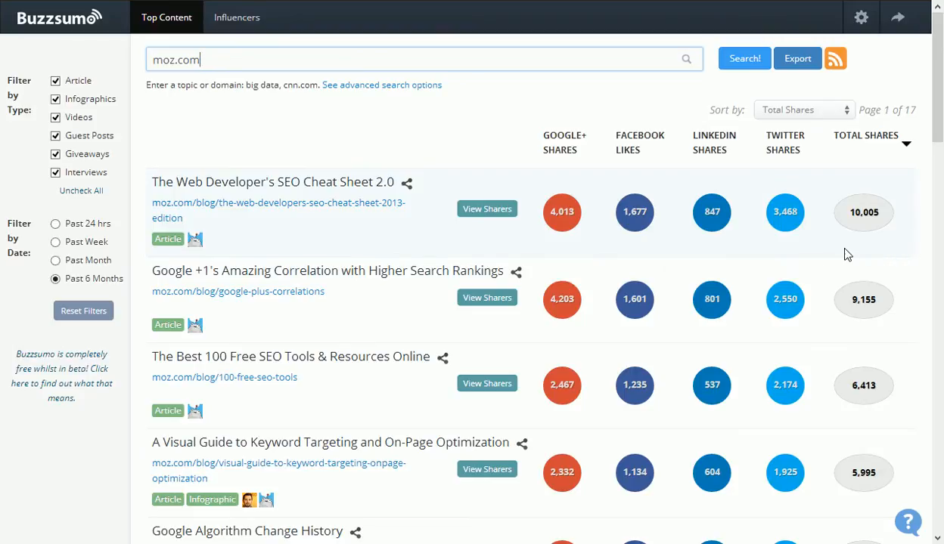
pyautogui.moveTo(568, 236)
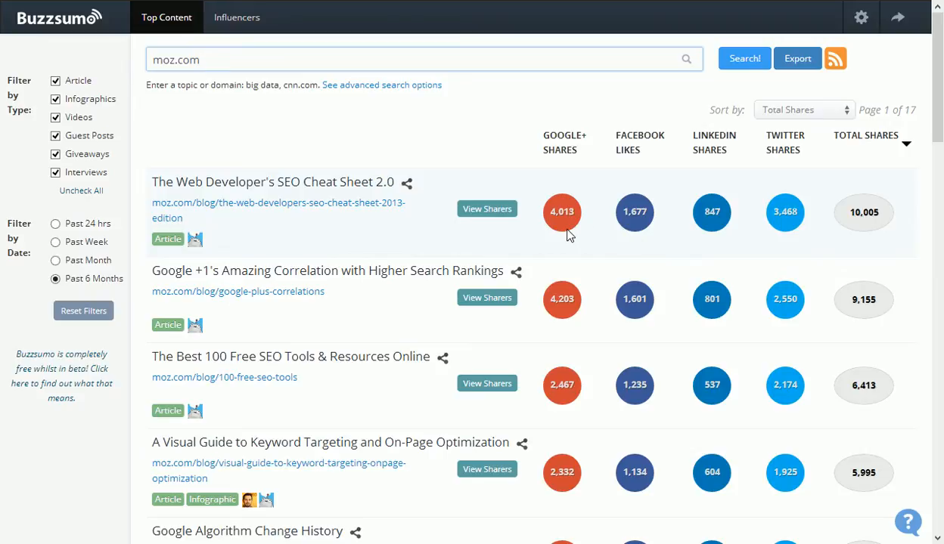
pyautogui.moveTo(773, 262)
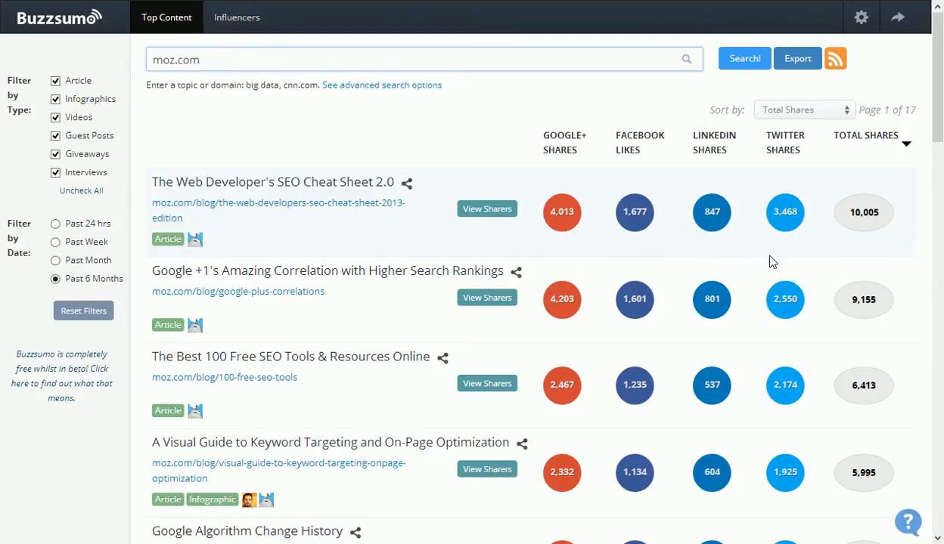
pyautogui.moveTo(777, 260)
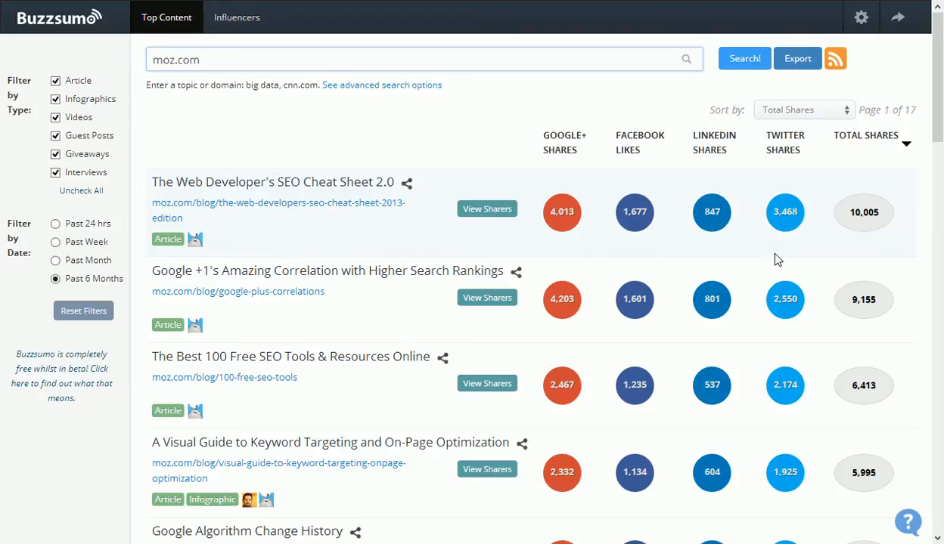
pyautogui.moveTo(390, 251)
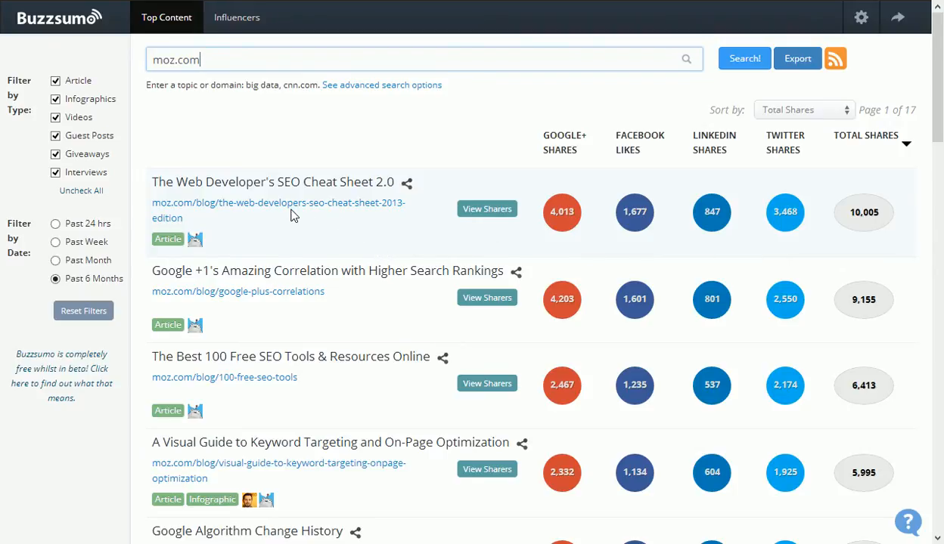
pyautogui.moveTo(351, 244)
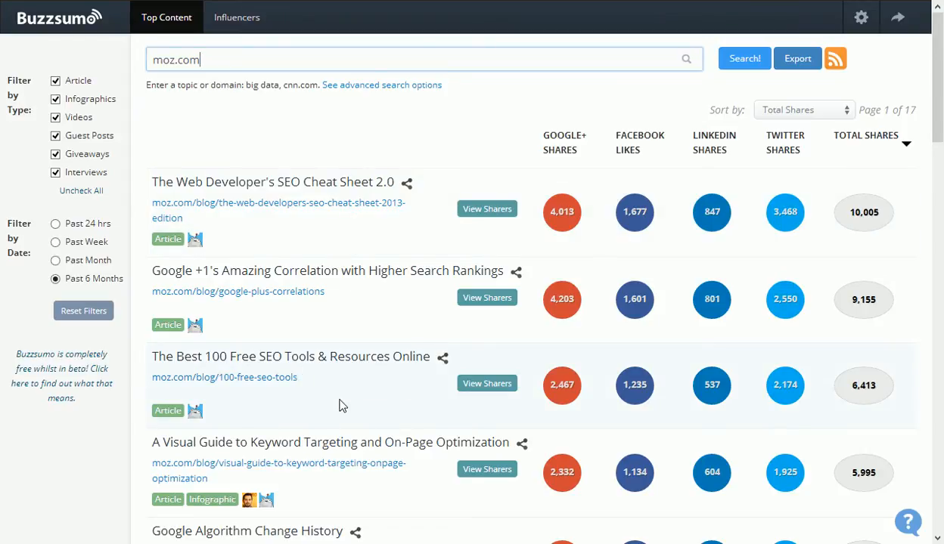
pyautogui.moveTo(390, 469)
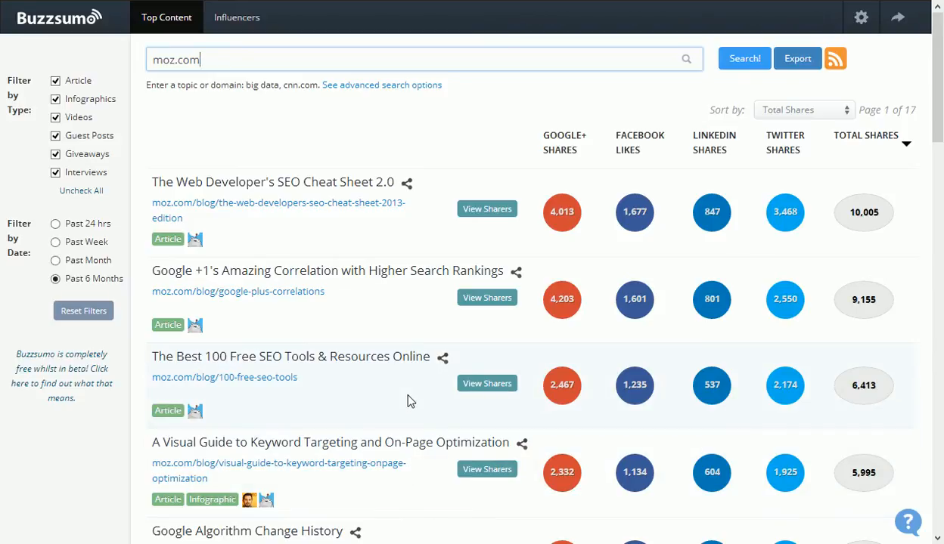
pyautogui.moveTo(400, 410)
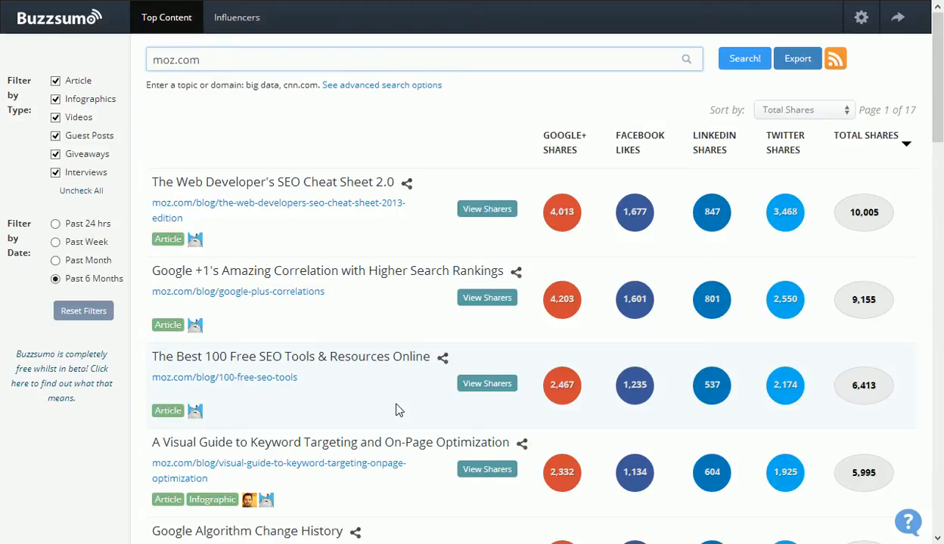
pyautogui.moveTo(242, 166)
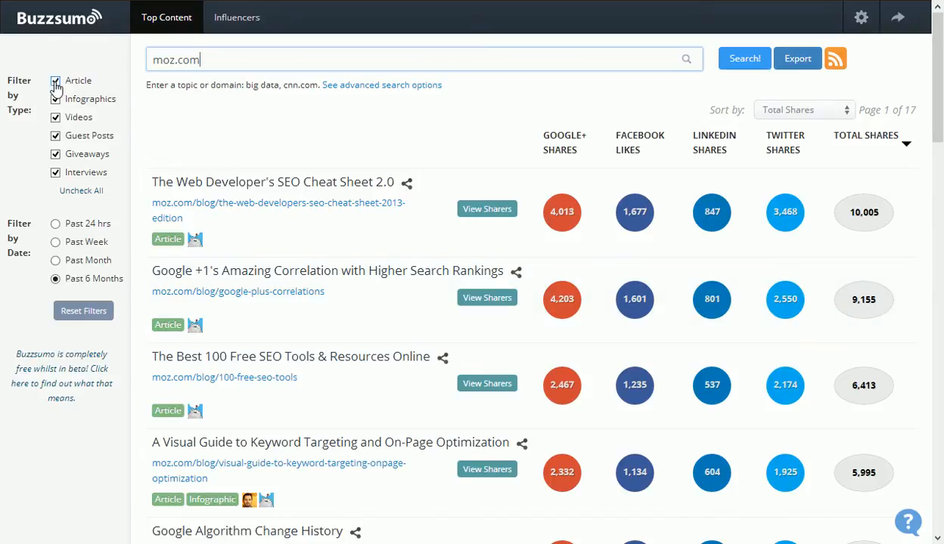
# Filter the moz.com results by type so only Infographics remain checked.
pyautogui.click(55, 82)
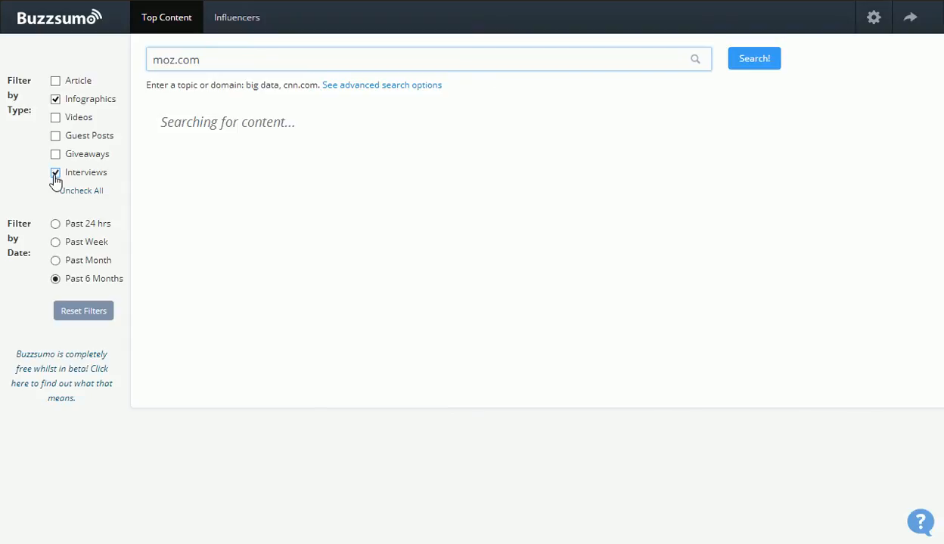
pyautogui.click(54, 172)
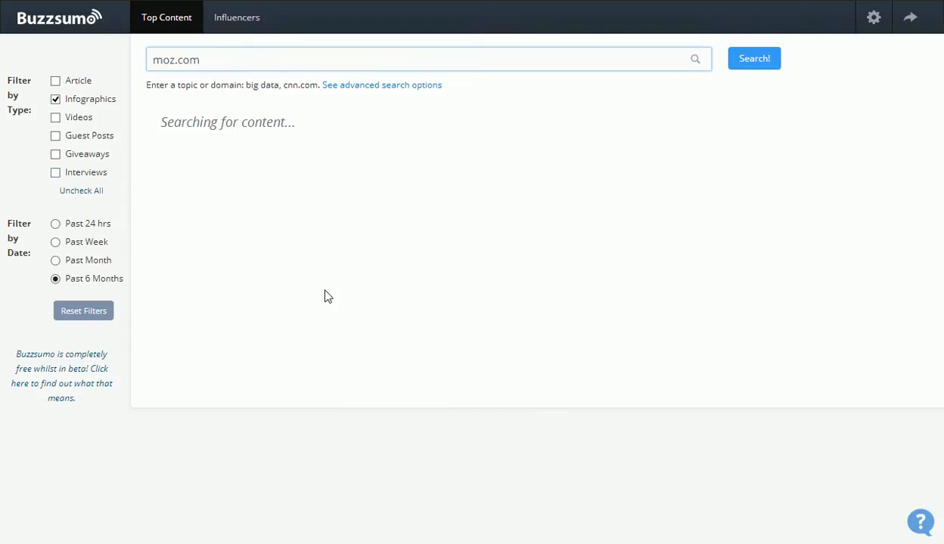
pyautogui.click(753, 58)
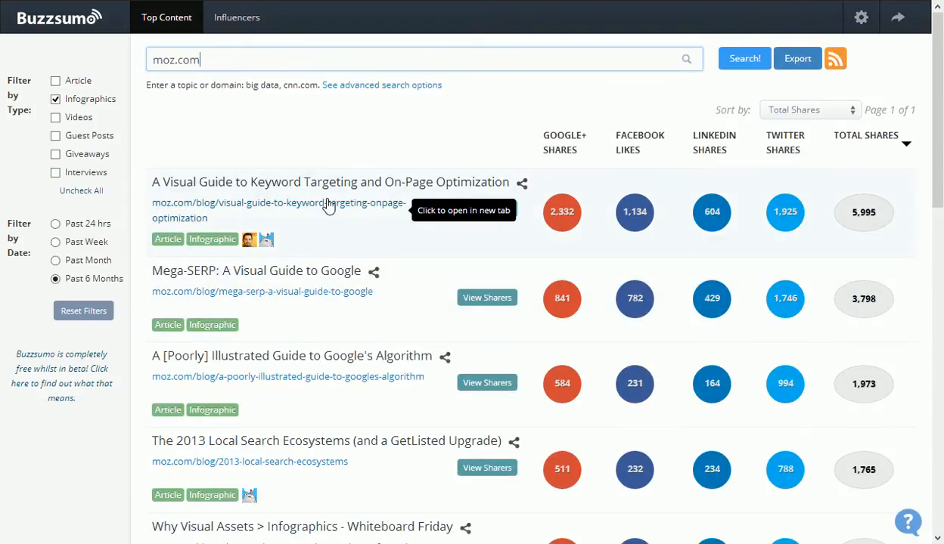
pyautogui.moveTo(355, 321)
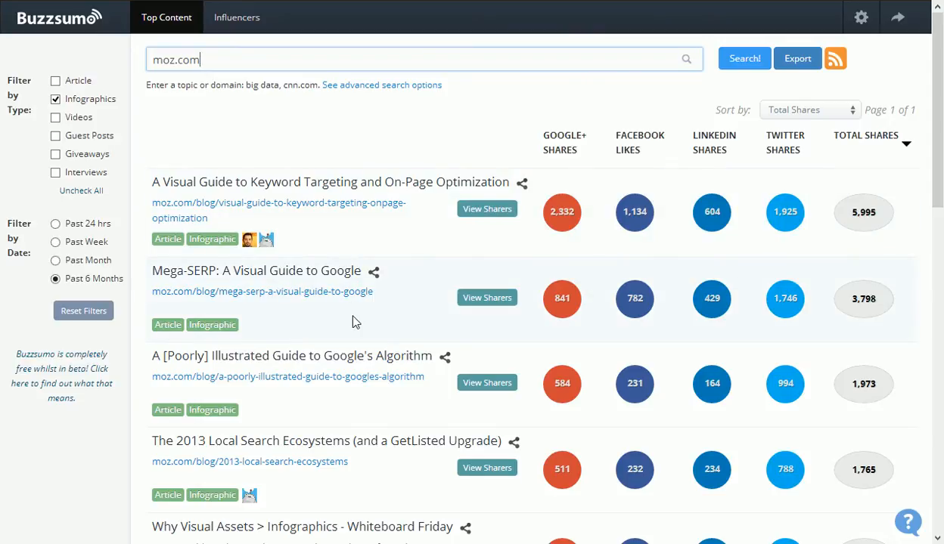
pyautogui.moveTo(871, 218)
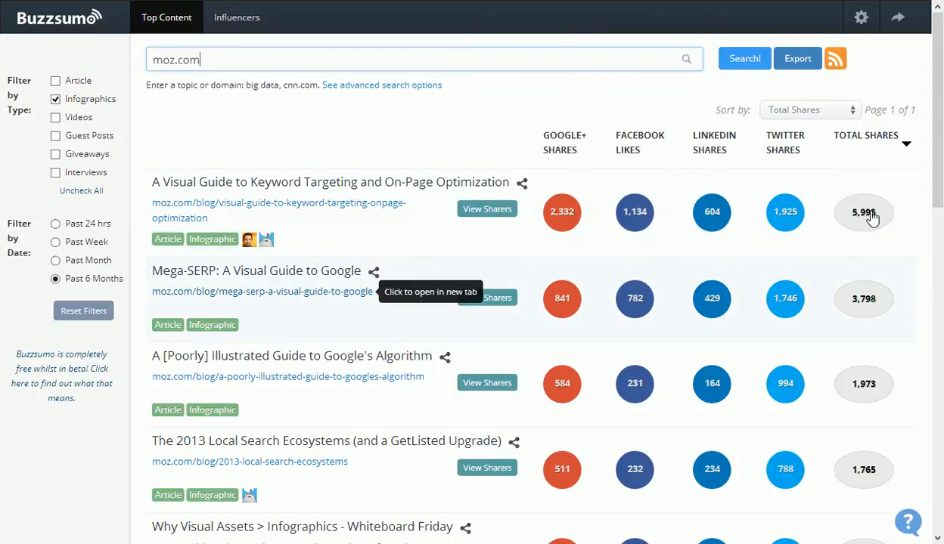
pyautogui.moveTo(813, 327)
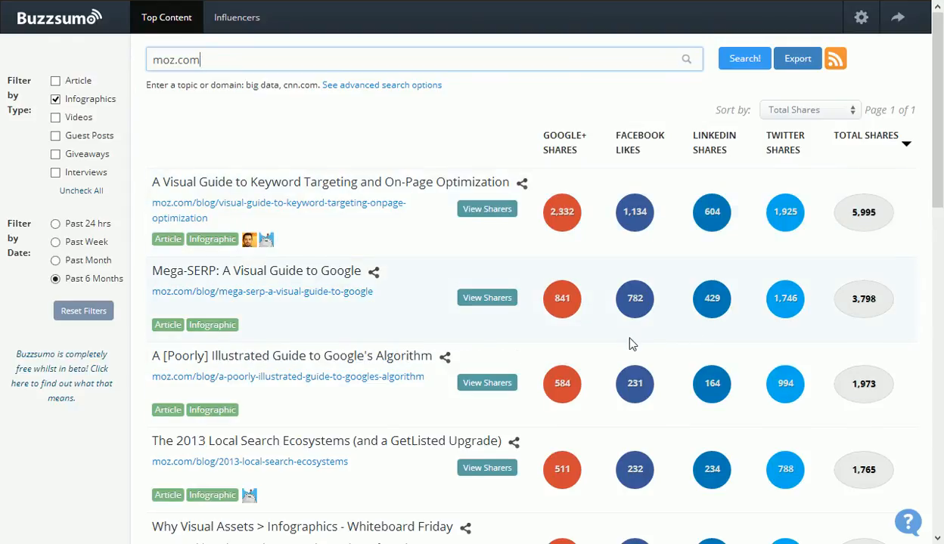
pyautogui.moveTo(699, 252)
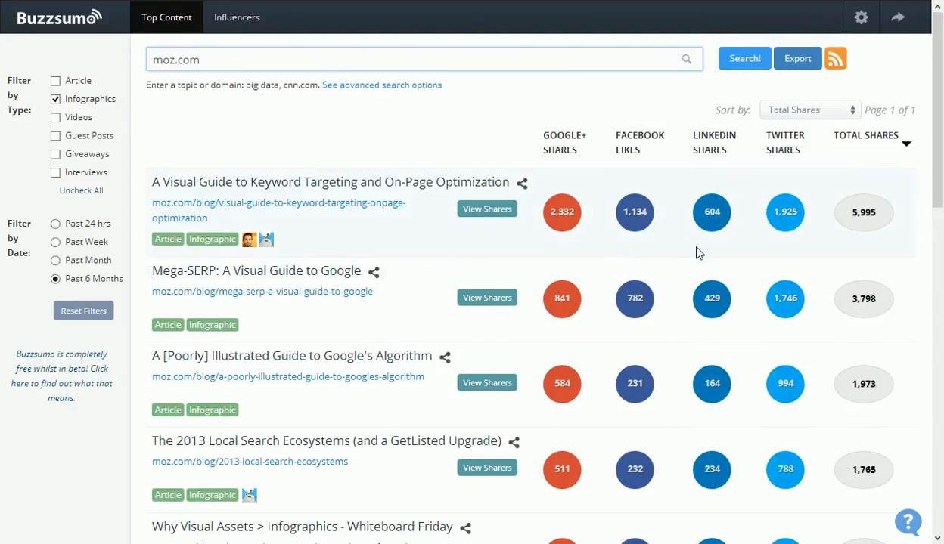
pyautogui.moveTo(689, 249)
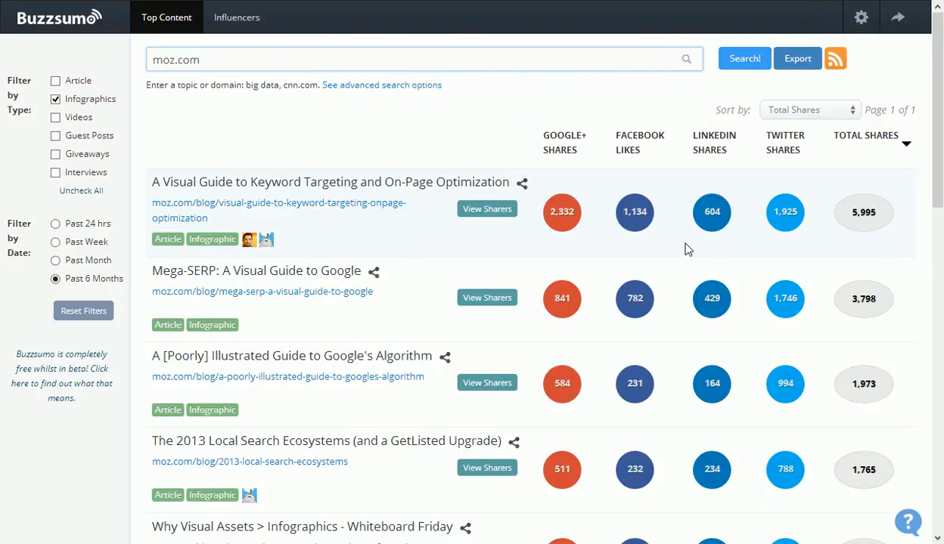
pyautogui.moveTo(223, 263)
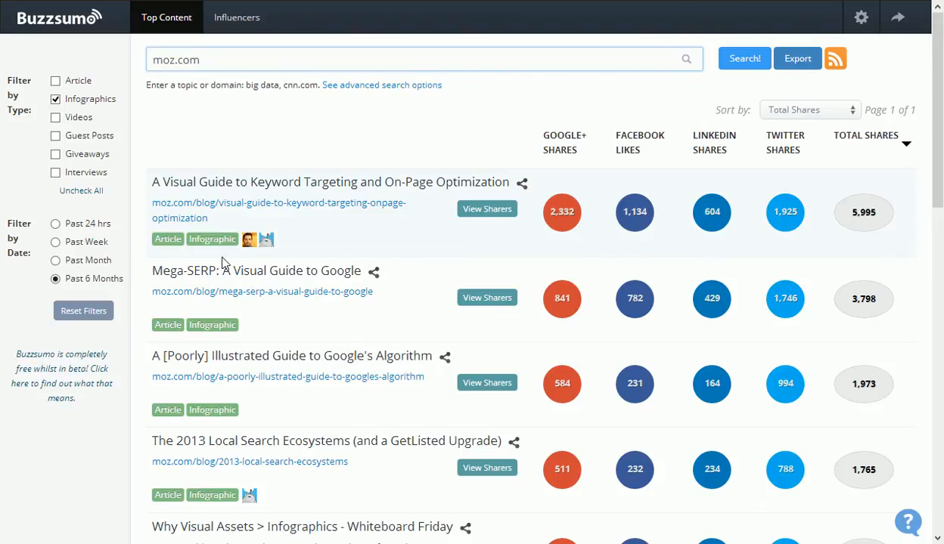
pyautogui.moveTo(38, 85)
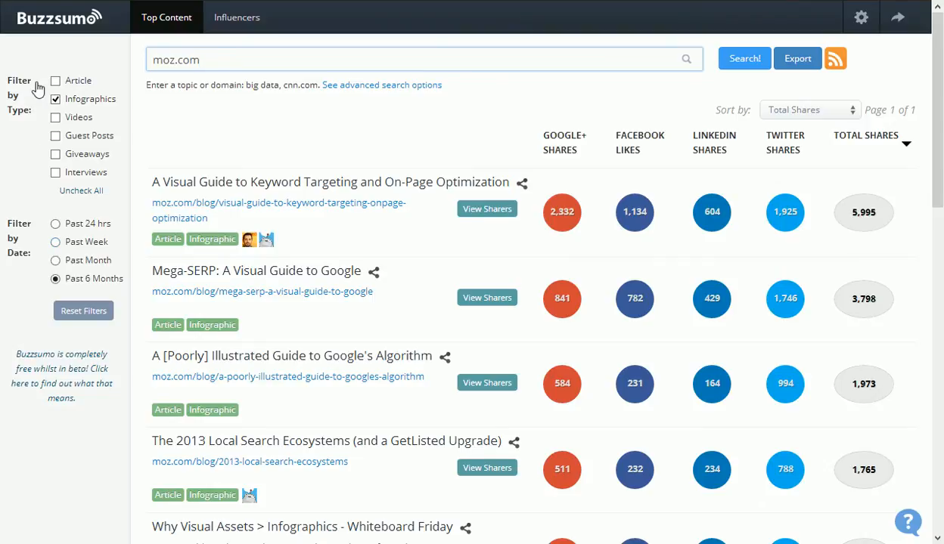
pyautogui.click(55, 80)
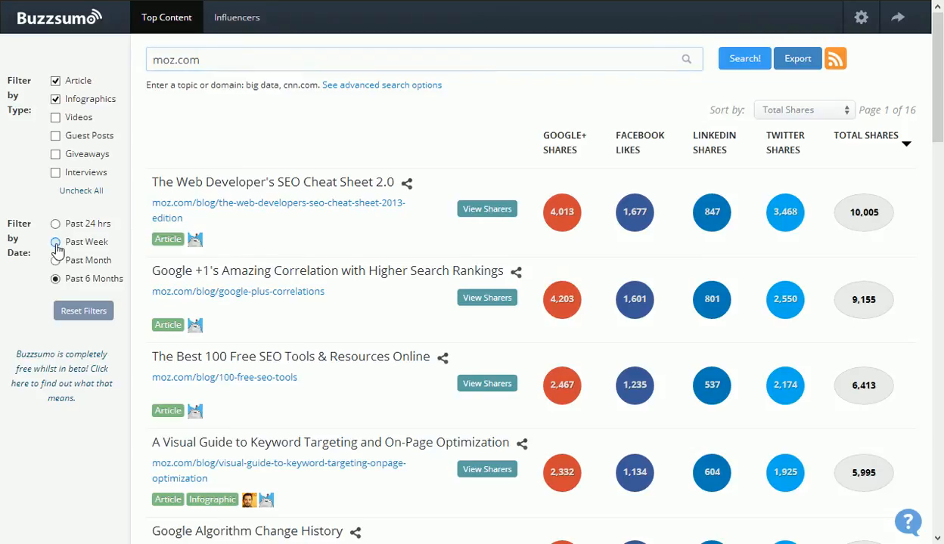
pyautogui.click(54, 242)
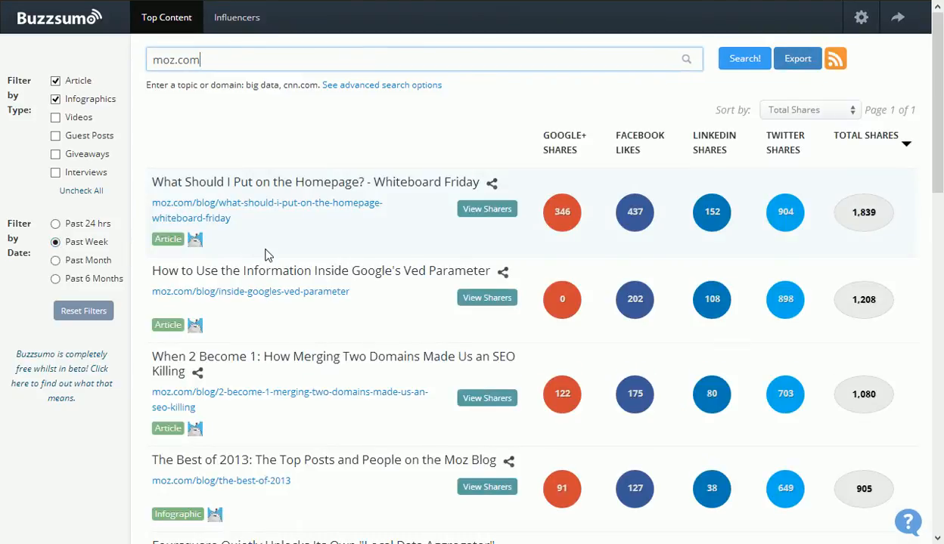
pyautogui.moveTo(590, 258)
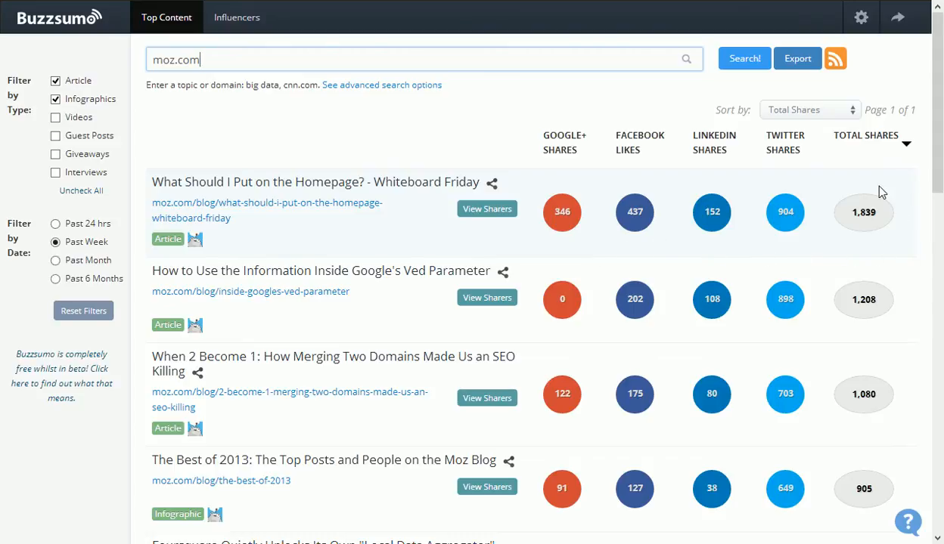
pyautogui.moveTo(550, 263)
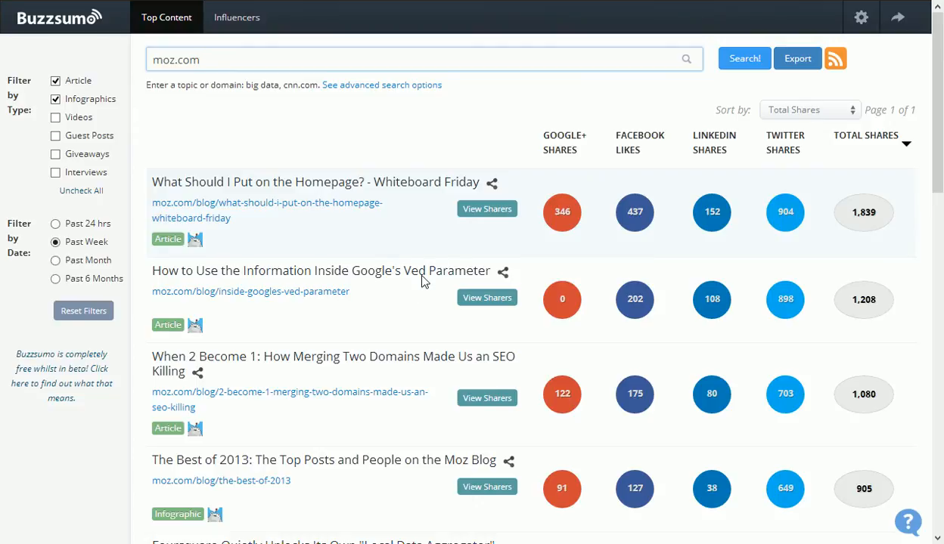
pyautogui.moveTo(659, 330)
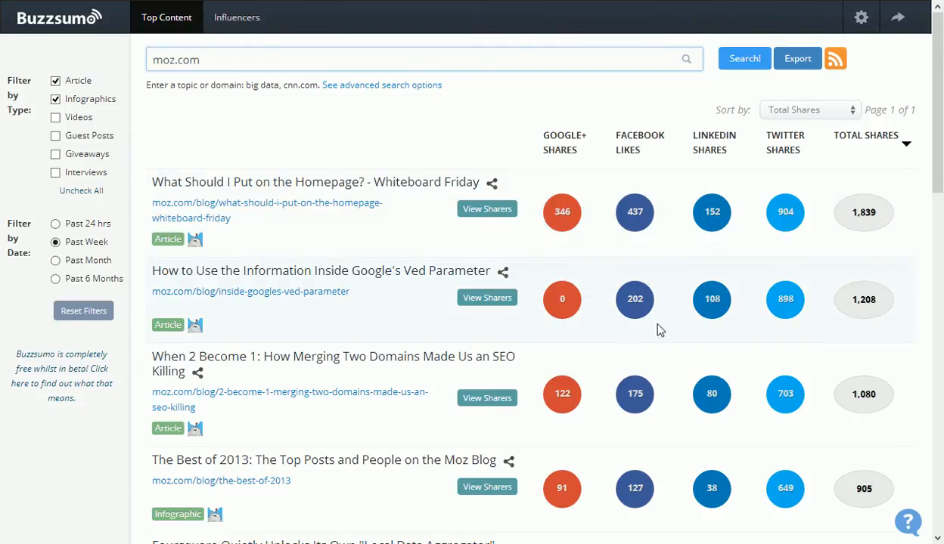
pyautogui.moveTo(790, 330)
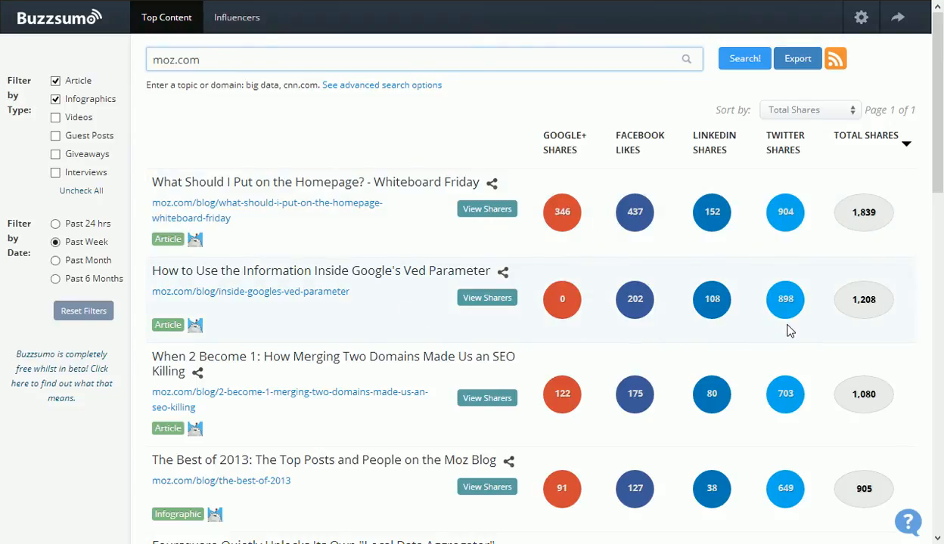
pyautogui.moveTo(573, 325)
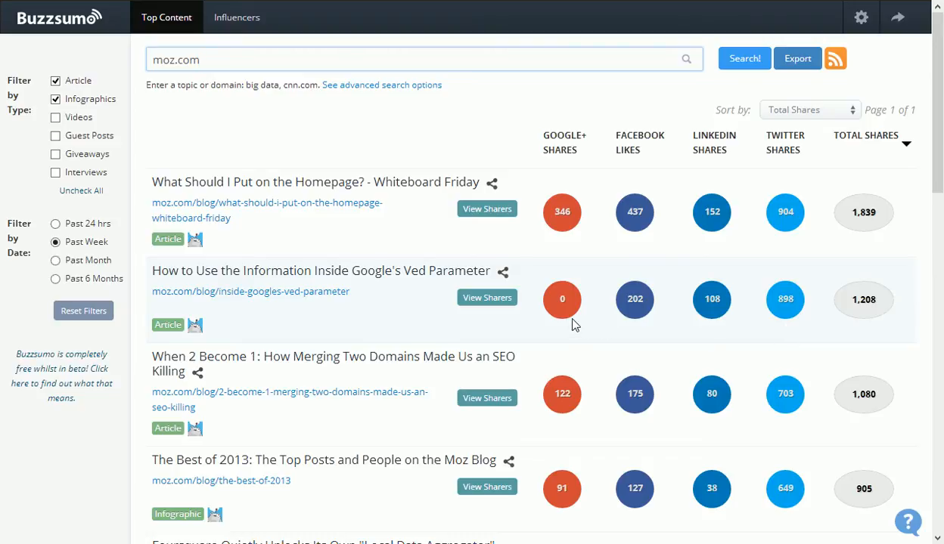
pyautogui.moveTo(435, 310)
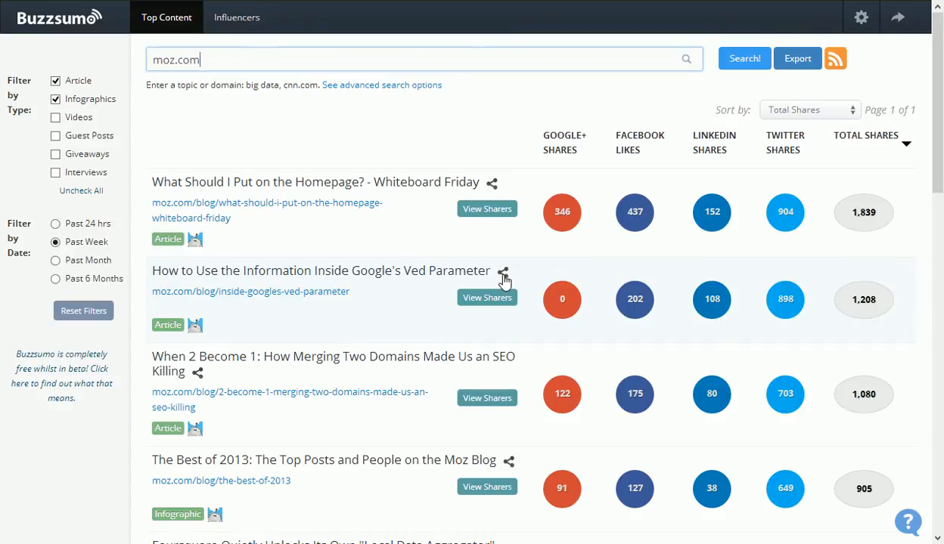
pyautogui.click(504, 272)
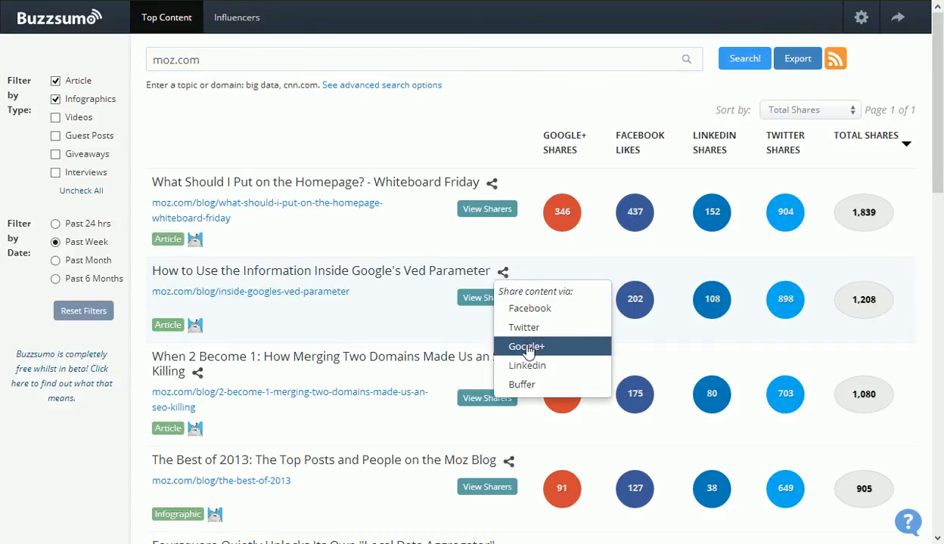
pyautogui.moveTo(521, 384)
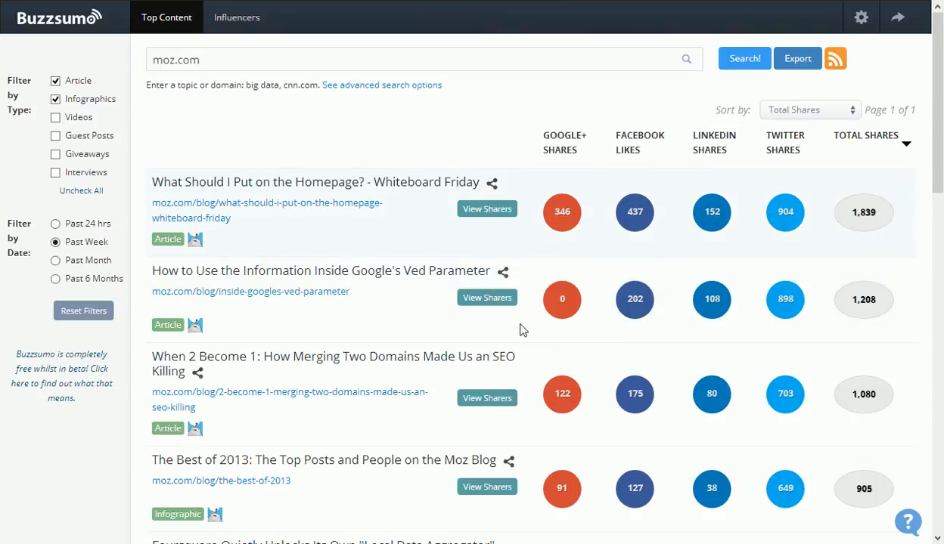
pyautogui.moveTo(850, 251)
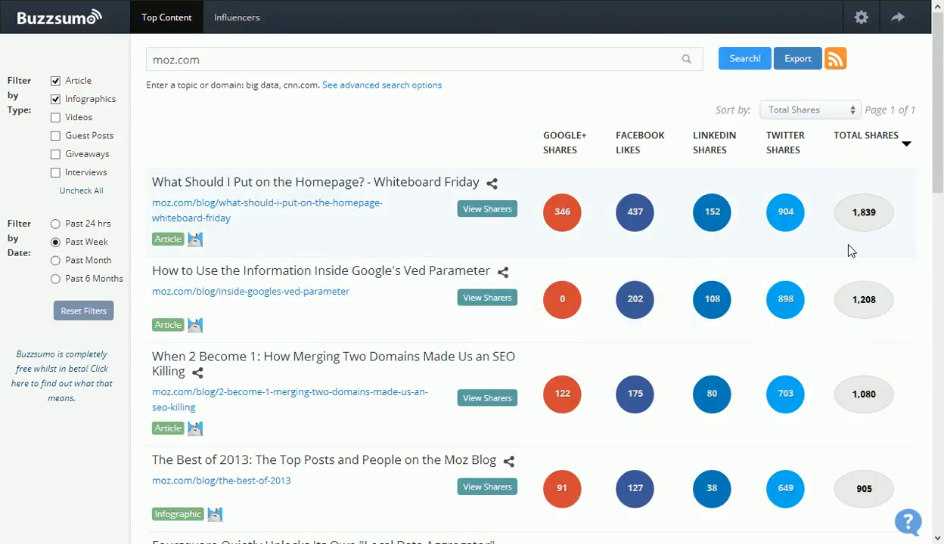
pyautogui.moveTo(487, 208)
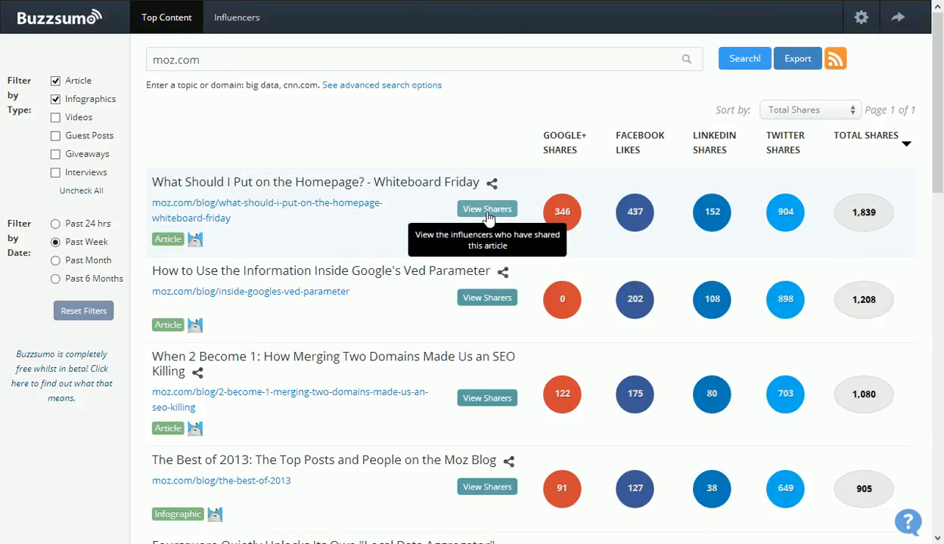
# View the sharers of 'What Should I Put on the Homepage? - Whiteboard Friday'.
pyautogui.click(487, 209)
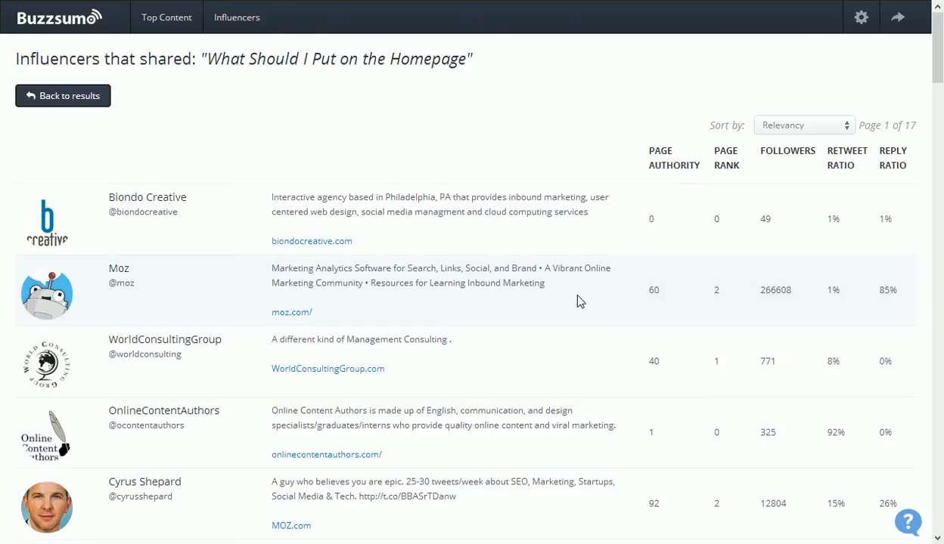
pyautogui.moveTo(641, 266)
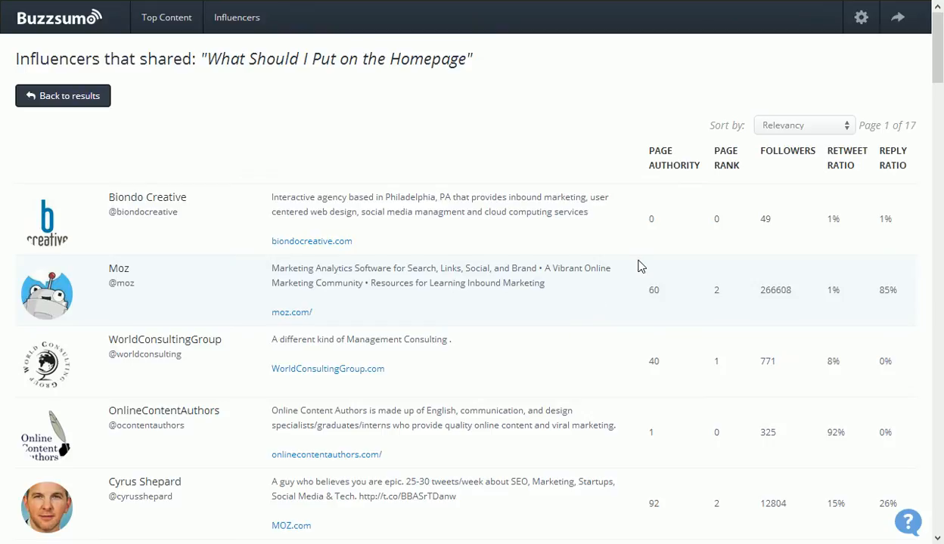
pyautogui.moveTo(802, 178)
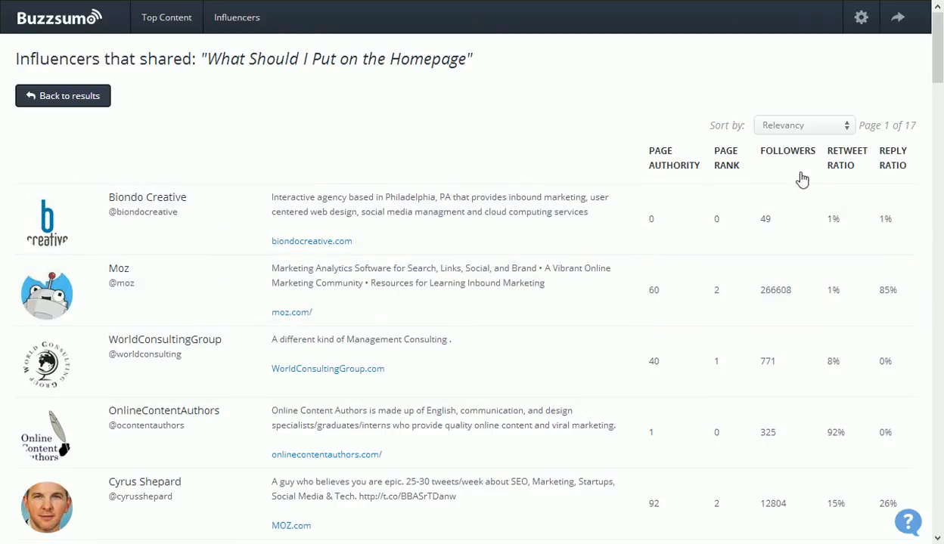
pyautogui.moveTo(793, 159)
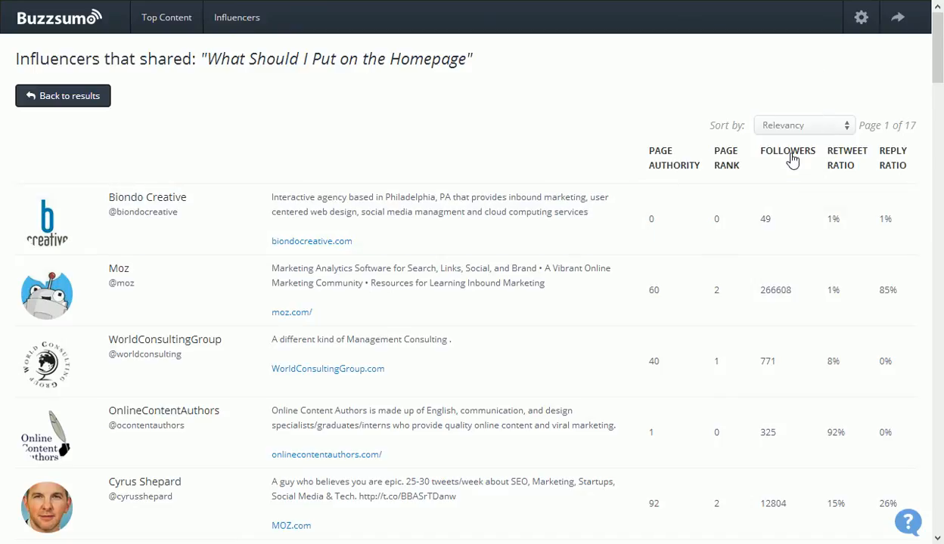
# Sort the influencer list by Followers, largest audience first.
pyautogui.click(787, 151)
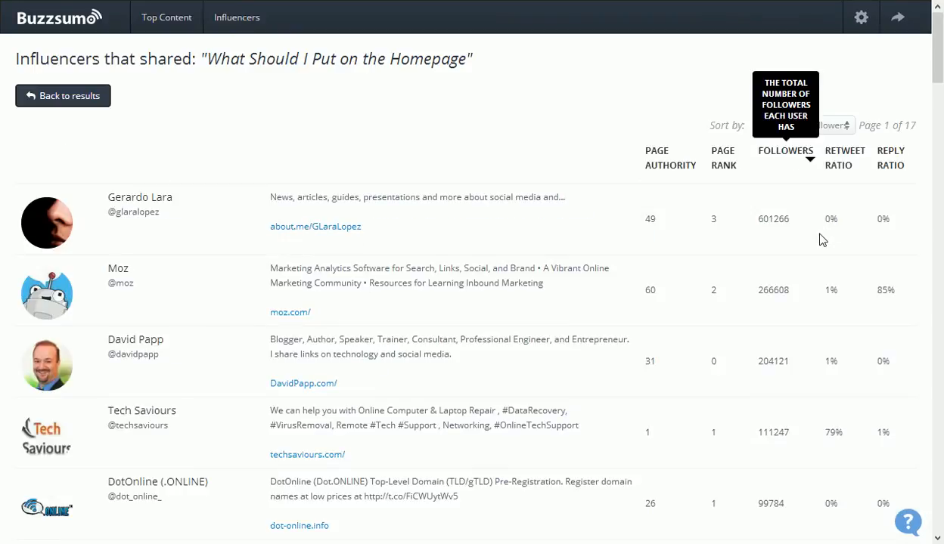
pyautogui.moveTo(614, 347)
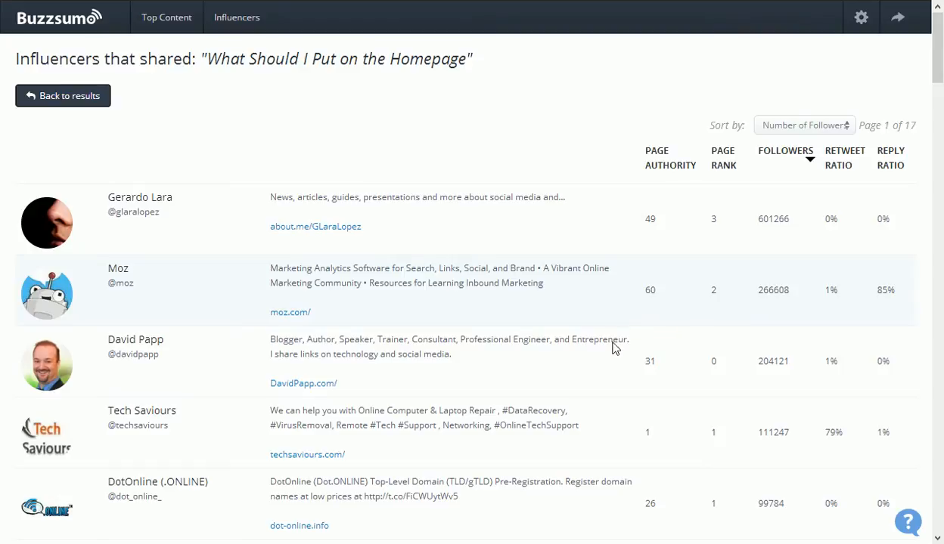
pyautogui.moveTo(610, 357)
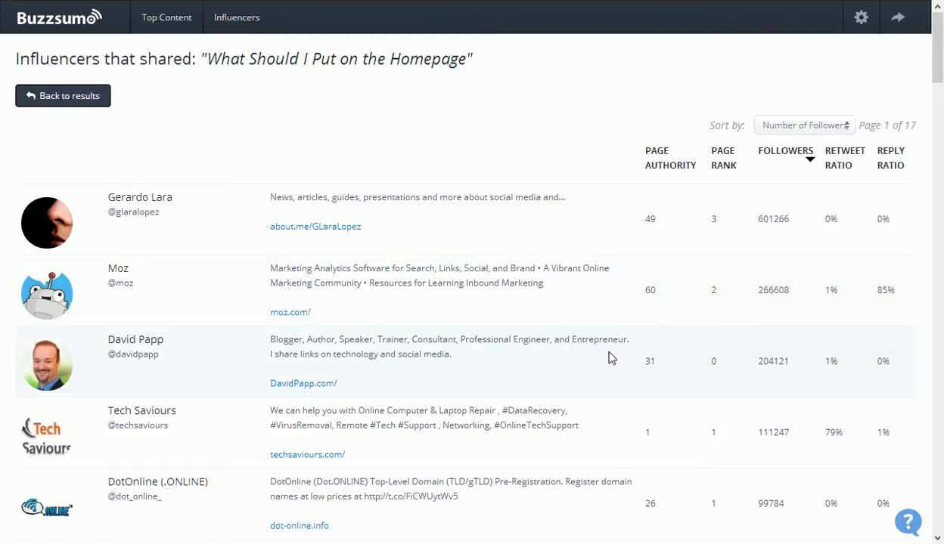
pyautogui.moveTo(506, 268)
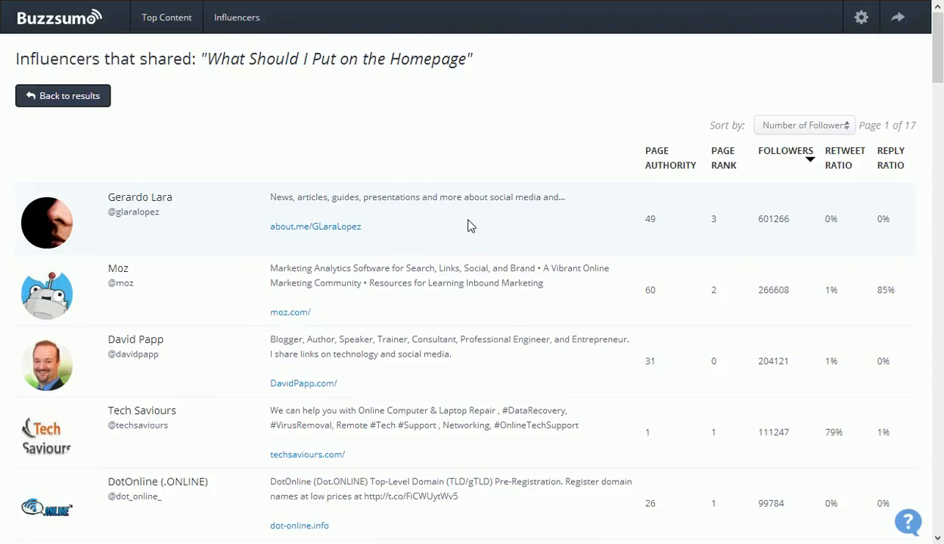
pyautogui.moveTo(496, 355)
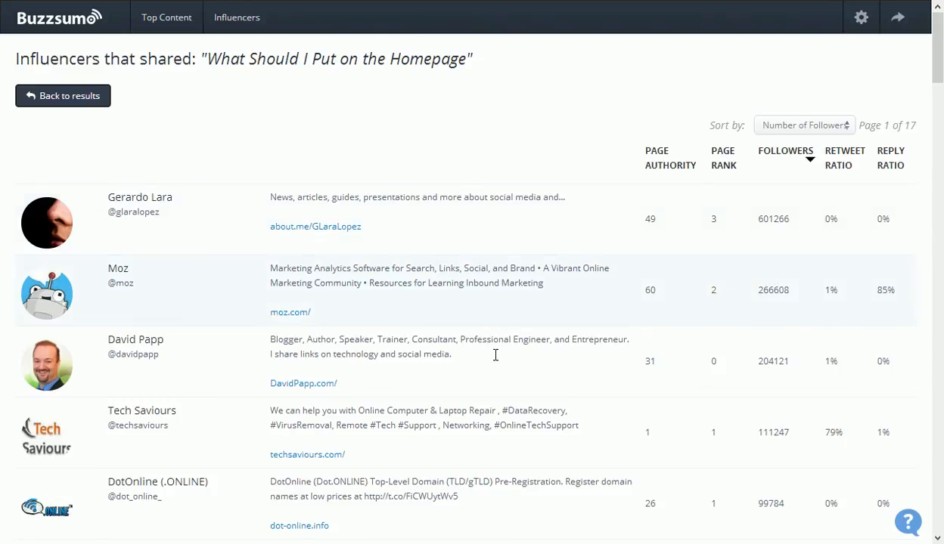
pyautogui.moveTo(498, 374)
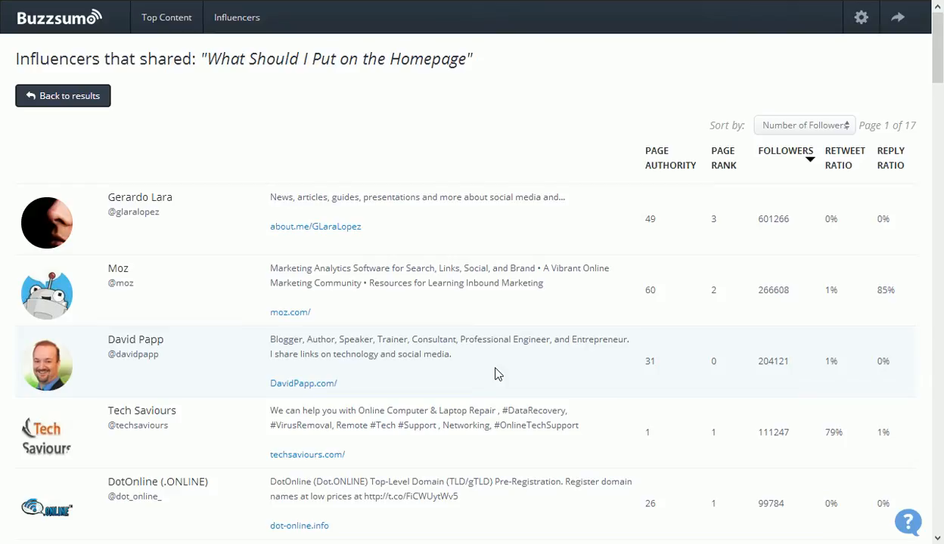
pyautogui.moveTo(490, 378)
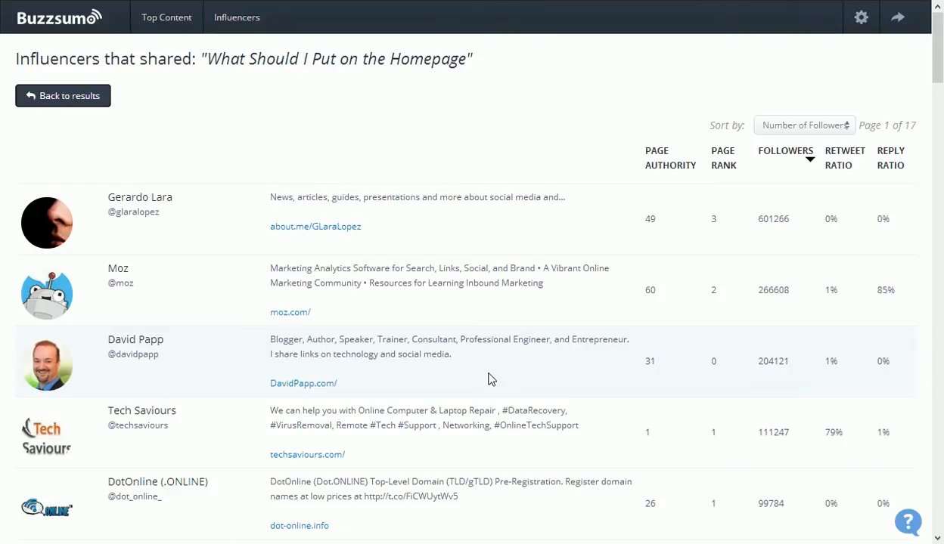
pyautogui.moveTo(645, 260)
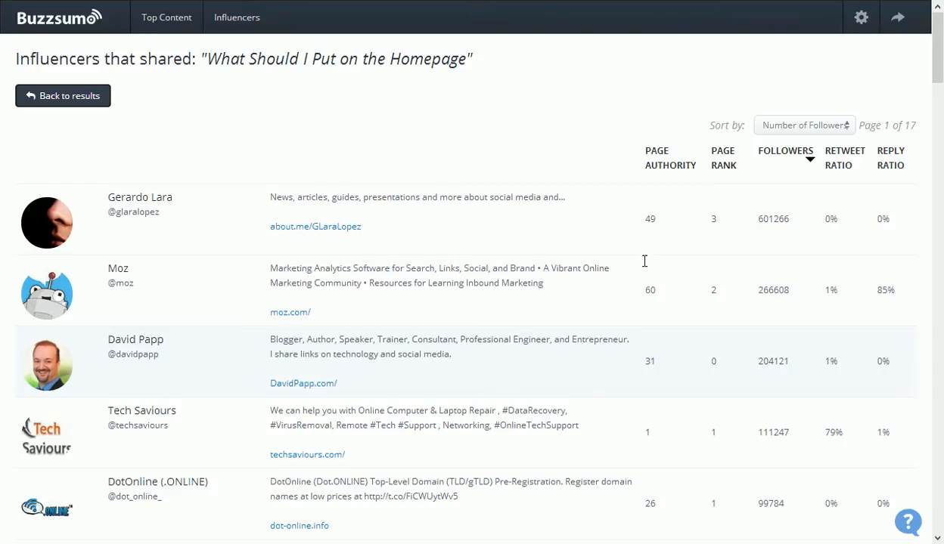
pyautogui.moveTo(723, 159)
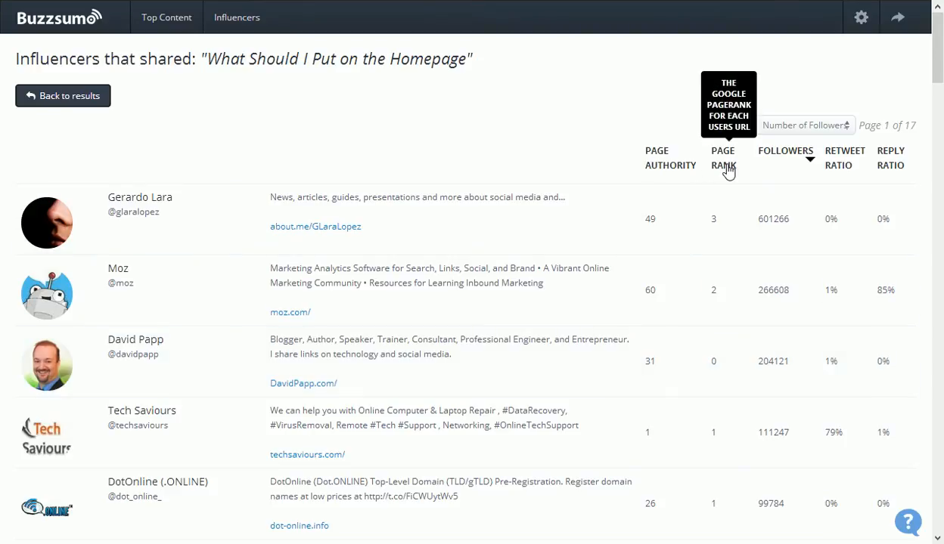
pyautogui.moveTo(841, 165)
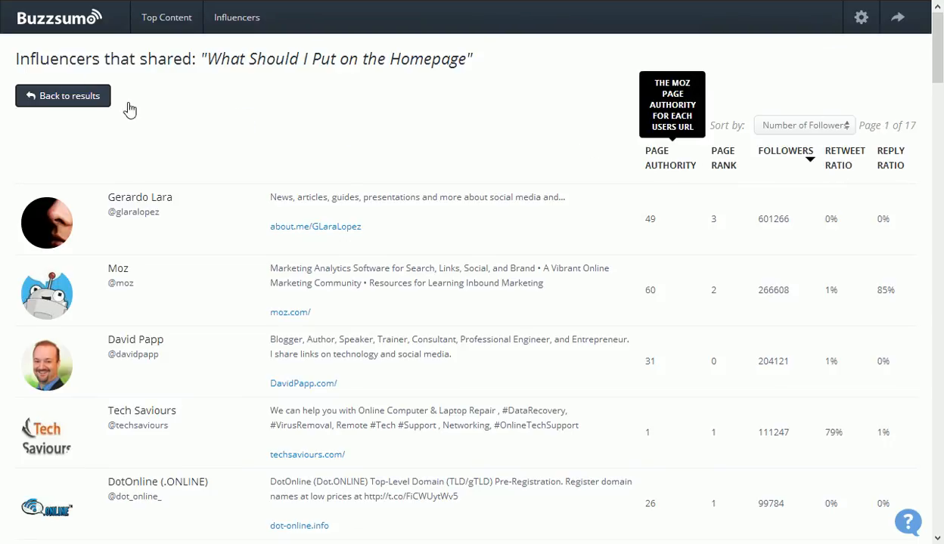
# Go back to the moz.com Top Content results for past-week articles and infographics.
pyautogui.click(165, 17)
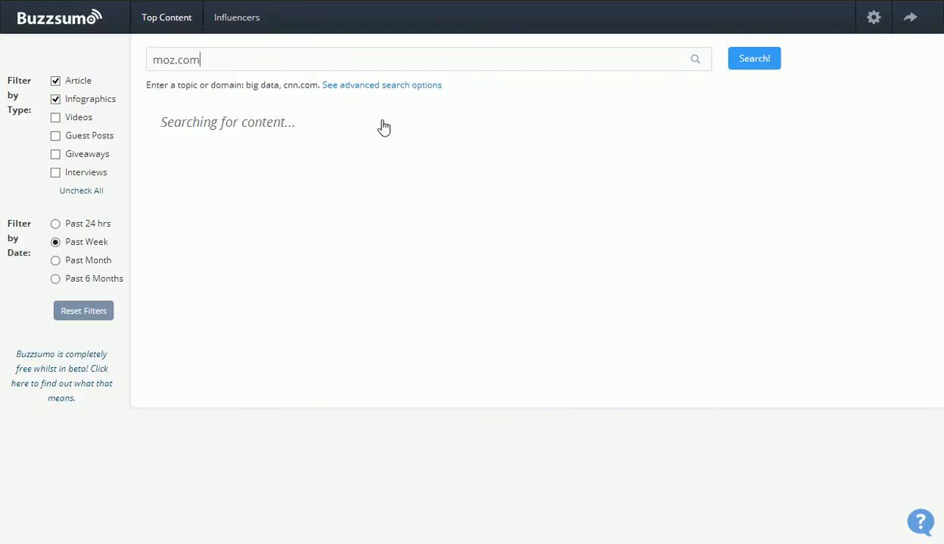
pyautogui.click(753, 58)
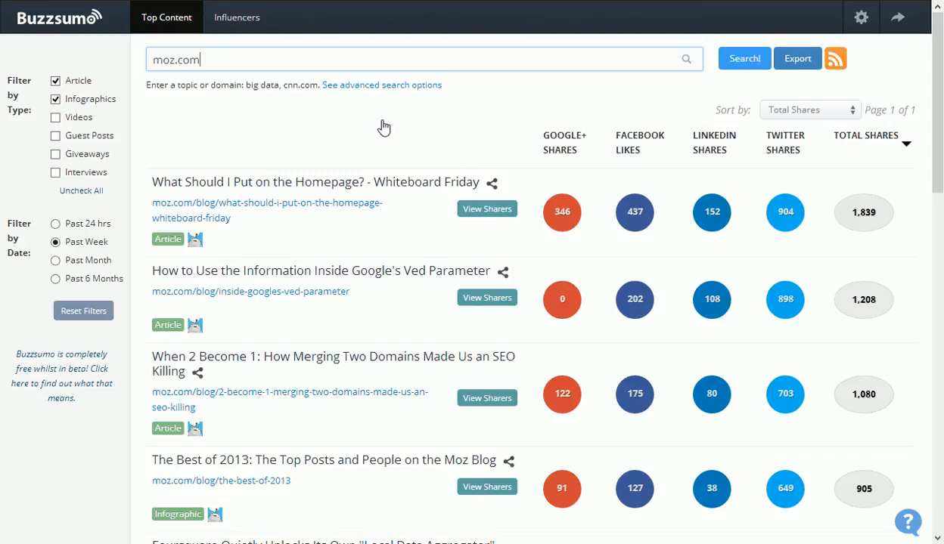
pyautogui.moveTo(109, 107)
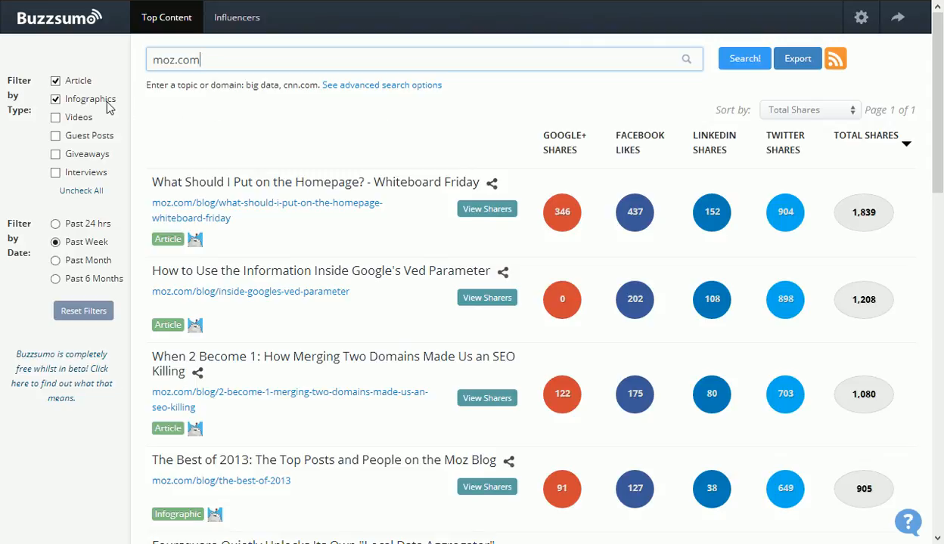
pyautogui.moveTo(351, 172)
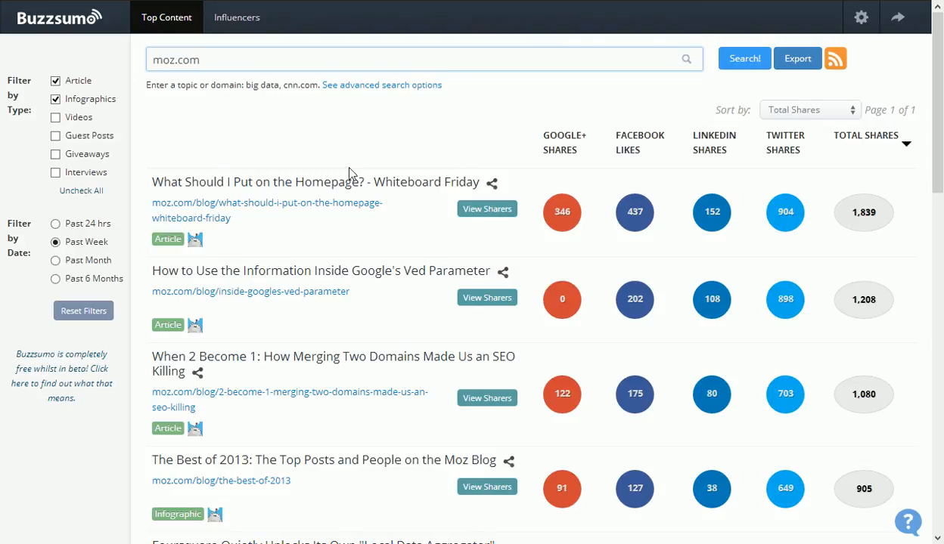
pyautogui.moveTo(560, 254)
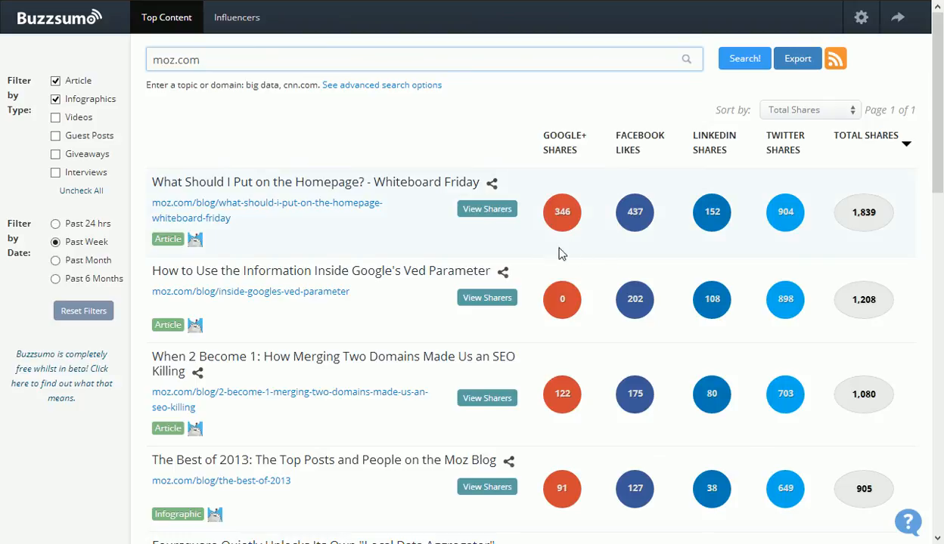
pyautogui.moveTo(425, 257)
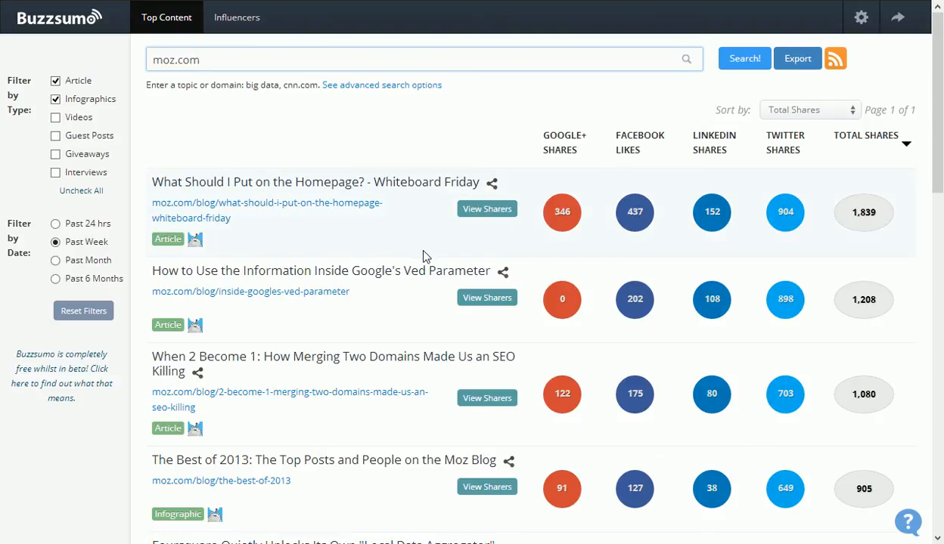
pyautogui.moveTo(415, 204)
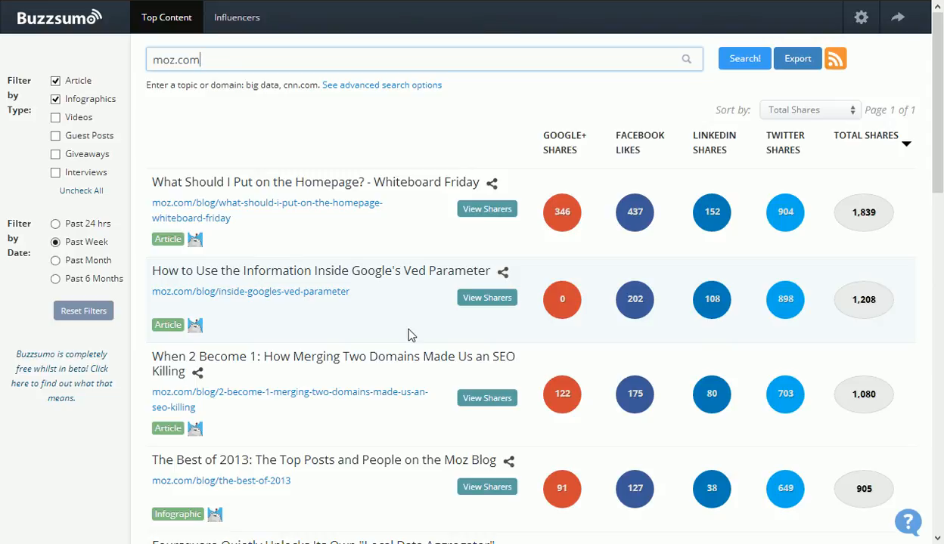
pyautogui.moveTo(410, 294)
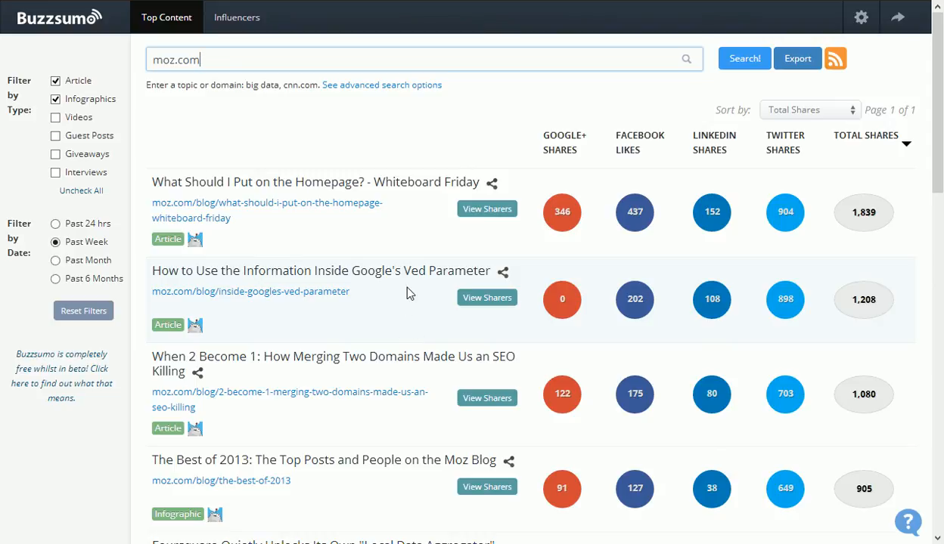